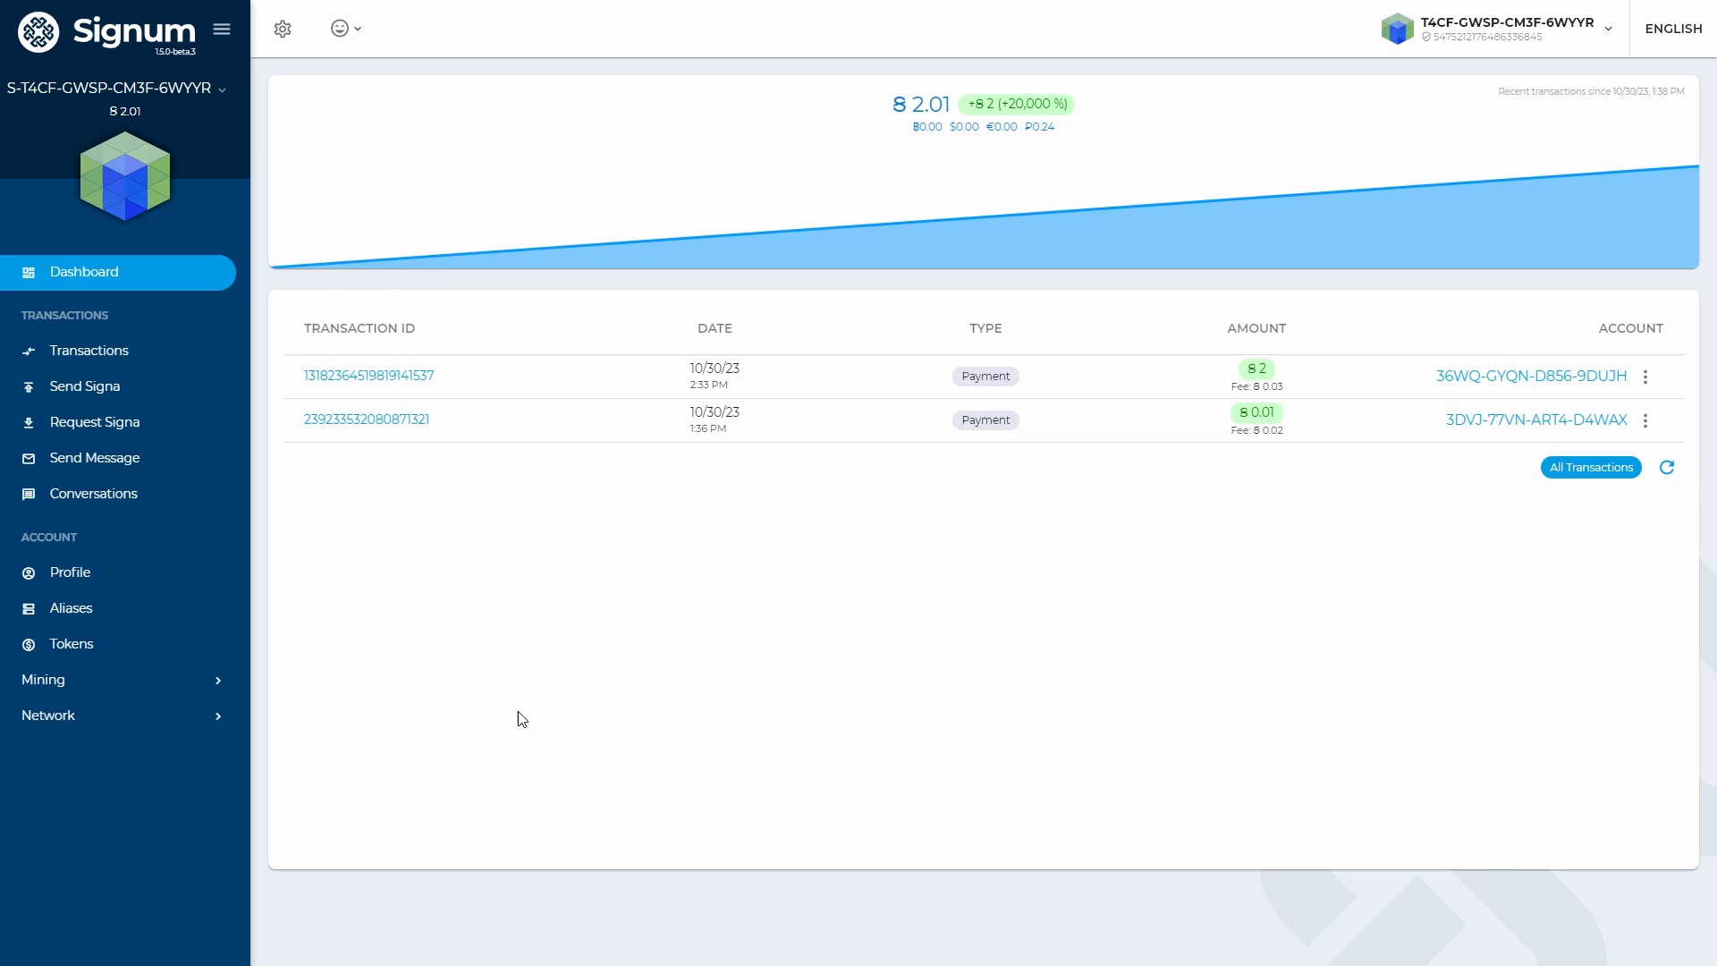
mouse_move(189, 646)
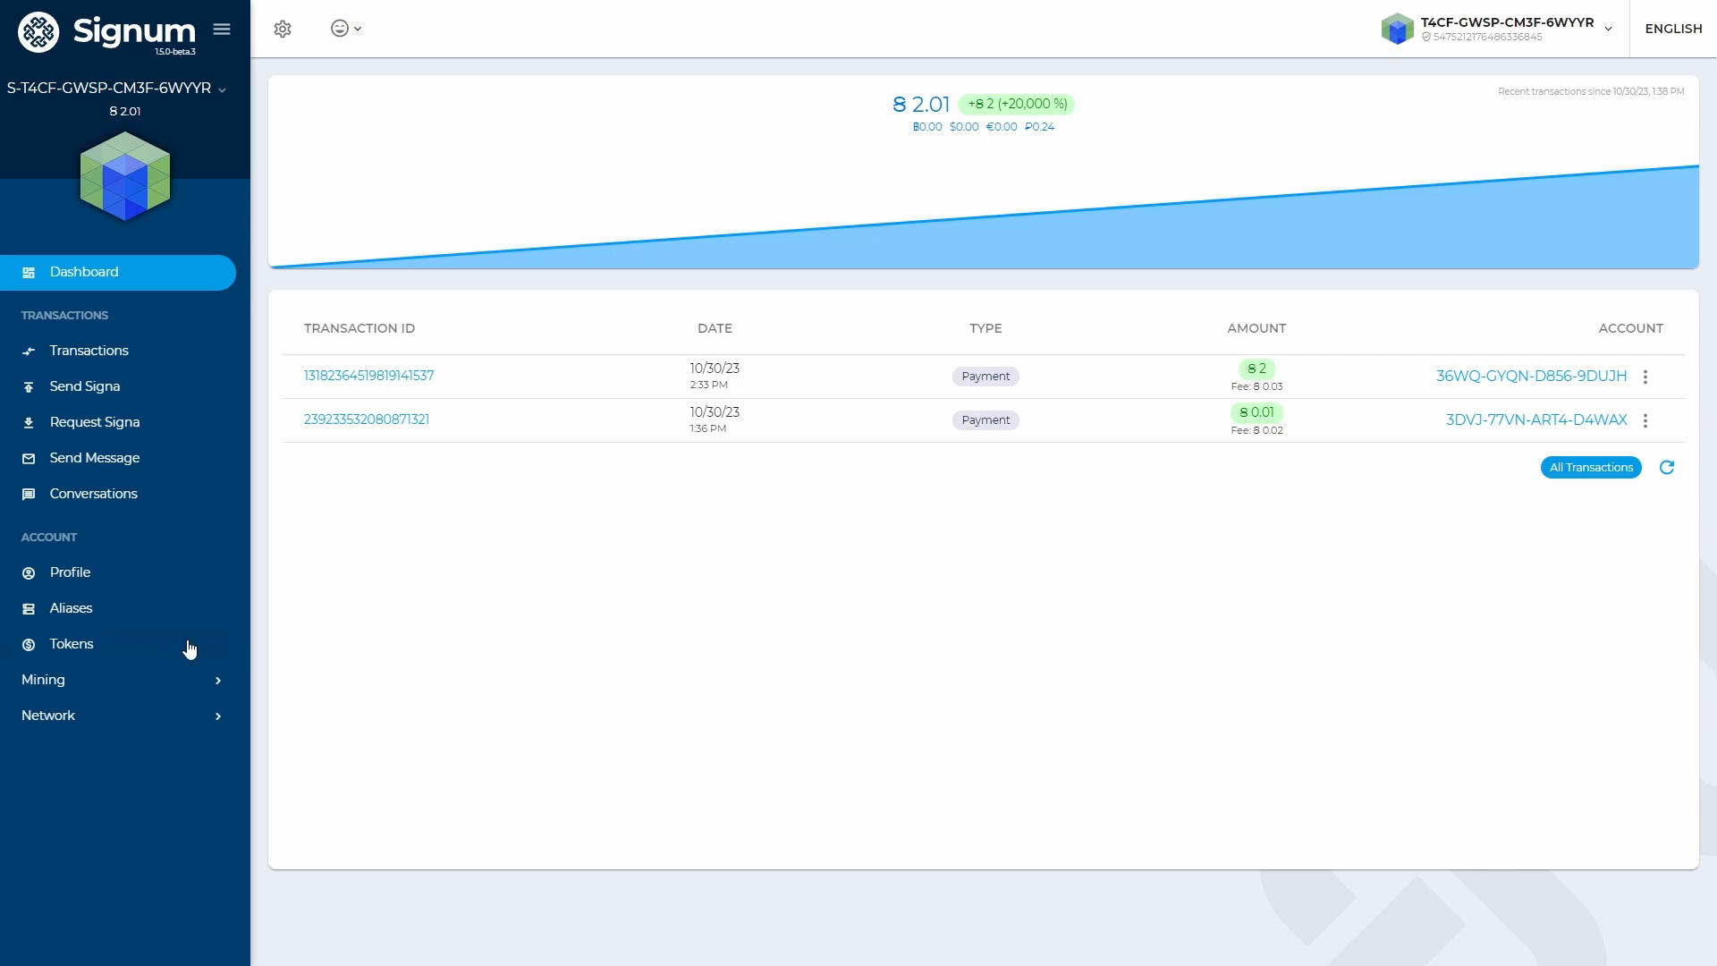
Open the Edit Account Profile form from the sidebar and focus the Name field
click(69, 571)
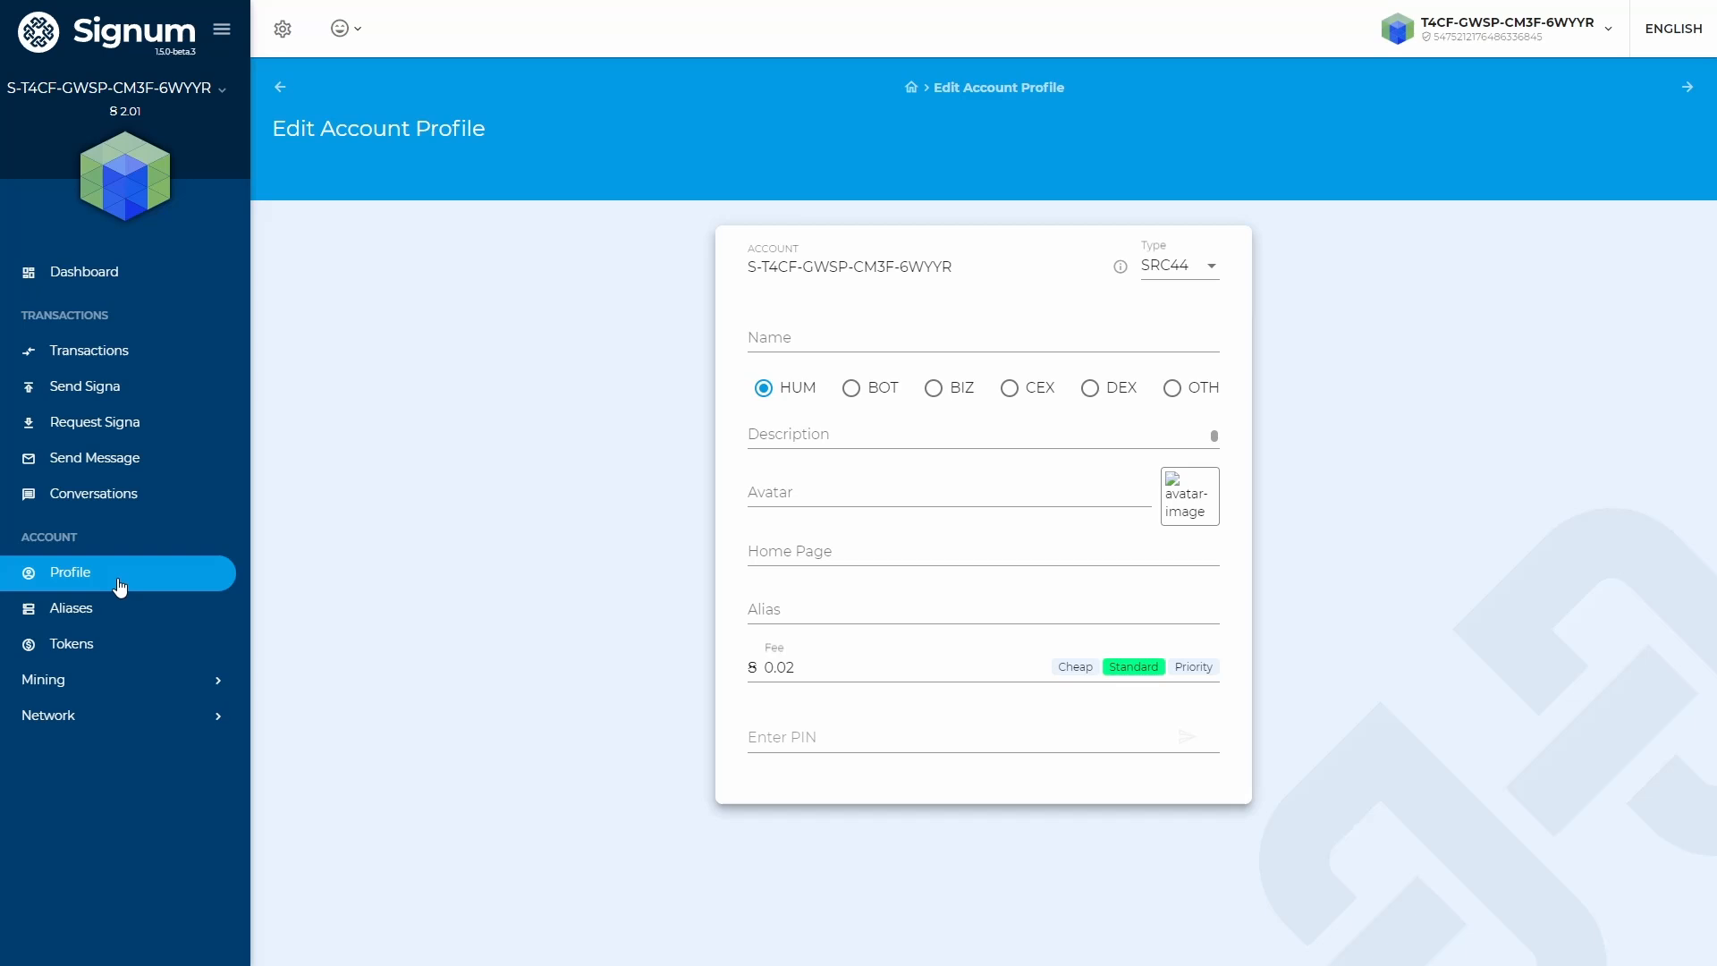
click(980, 337)
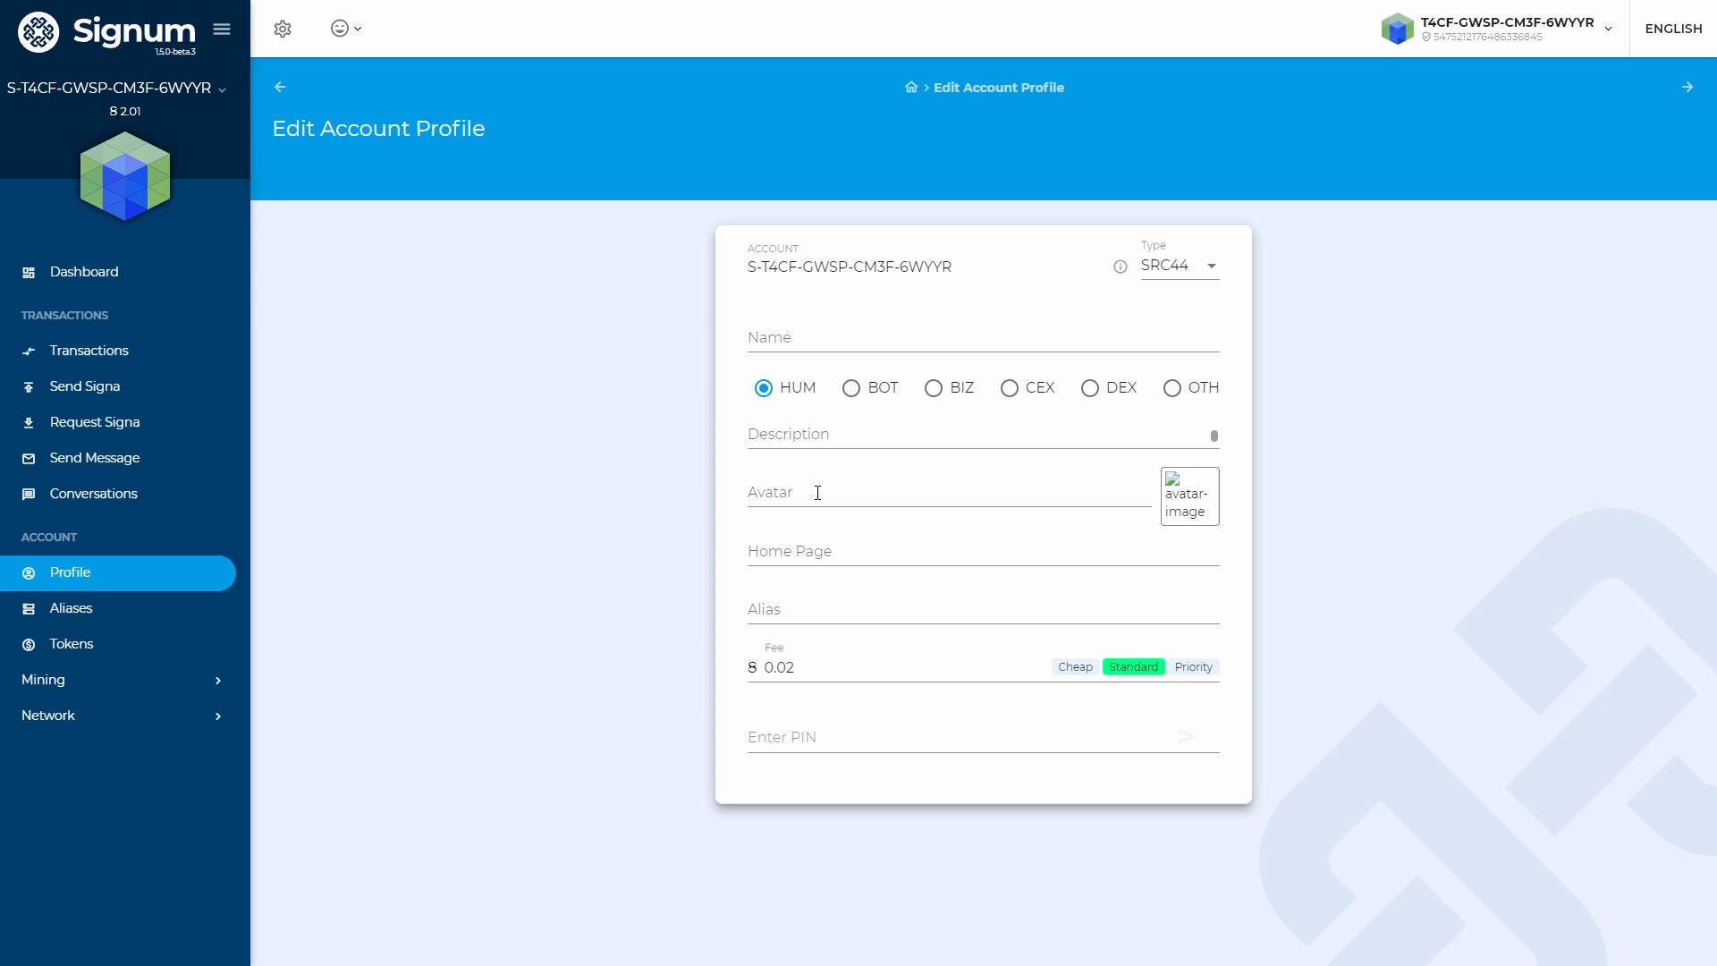
click(981, 736)
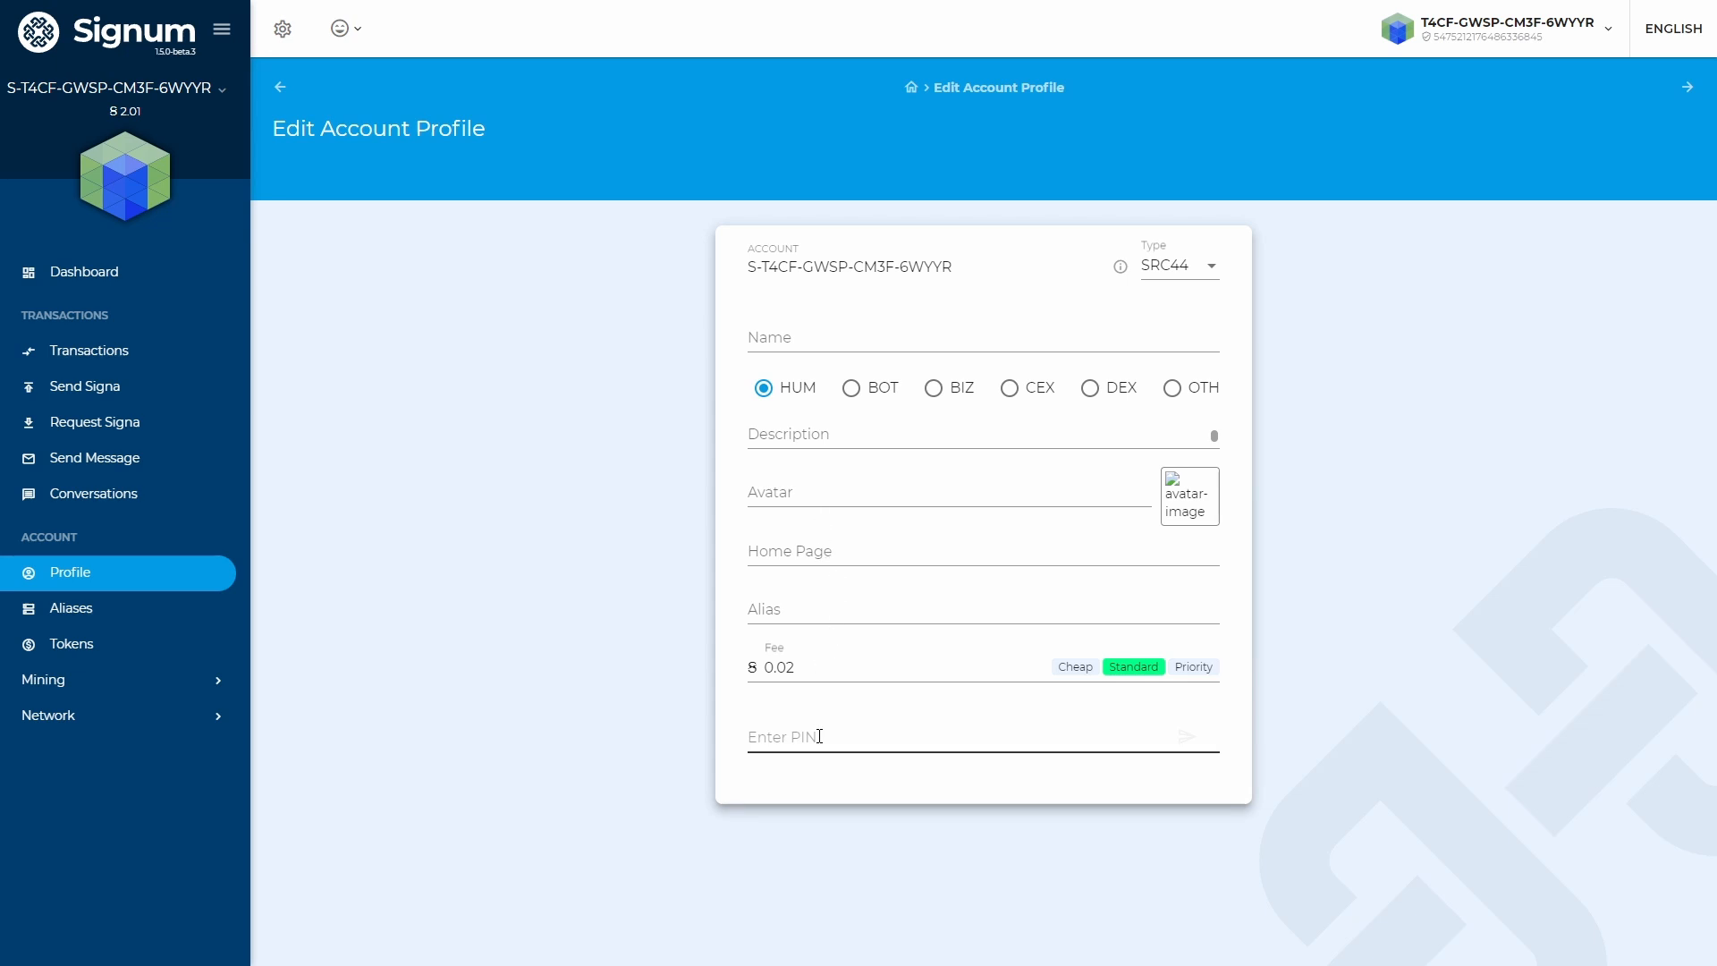
click(980, 337)
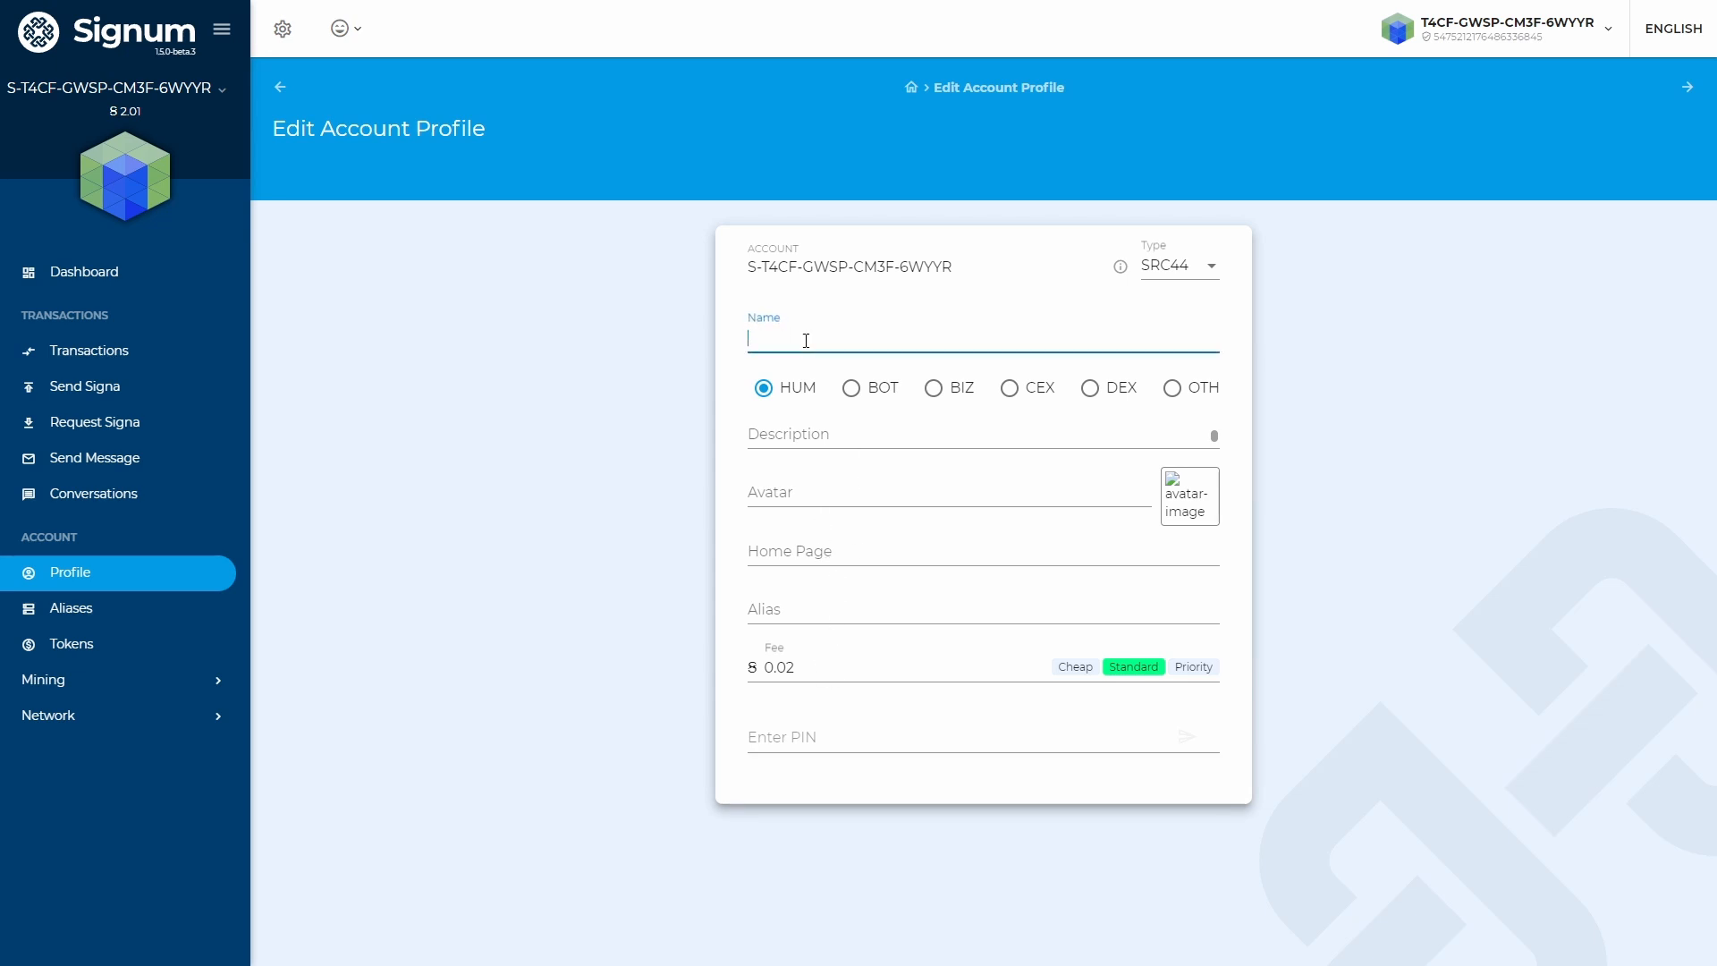
Name the account 'Signum Tutorials' and cycle account type through BIZ, DEX, ending on OTH
text(Signum Tut)
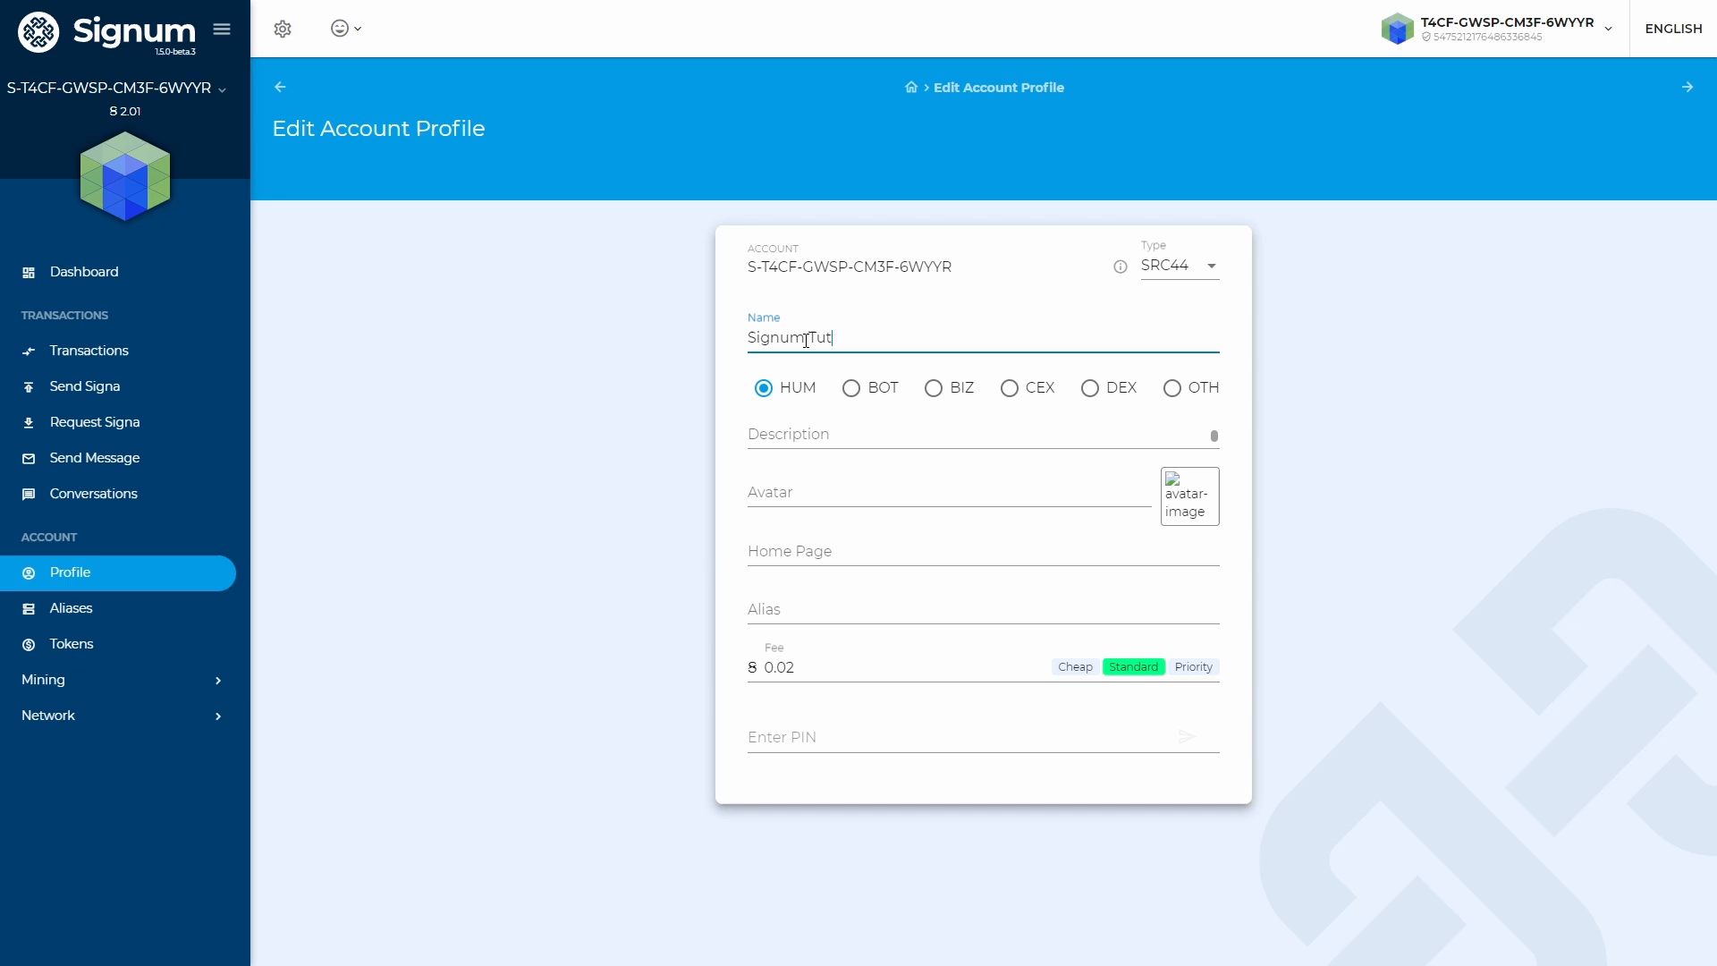
text(orials)
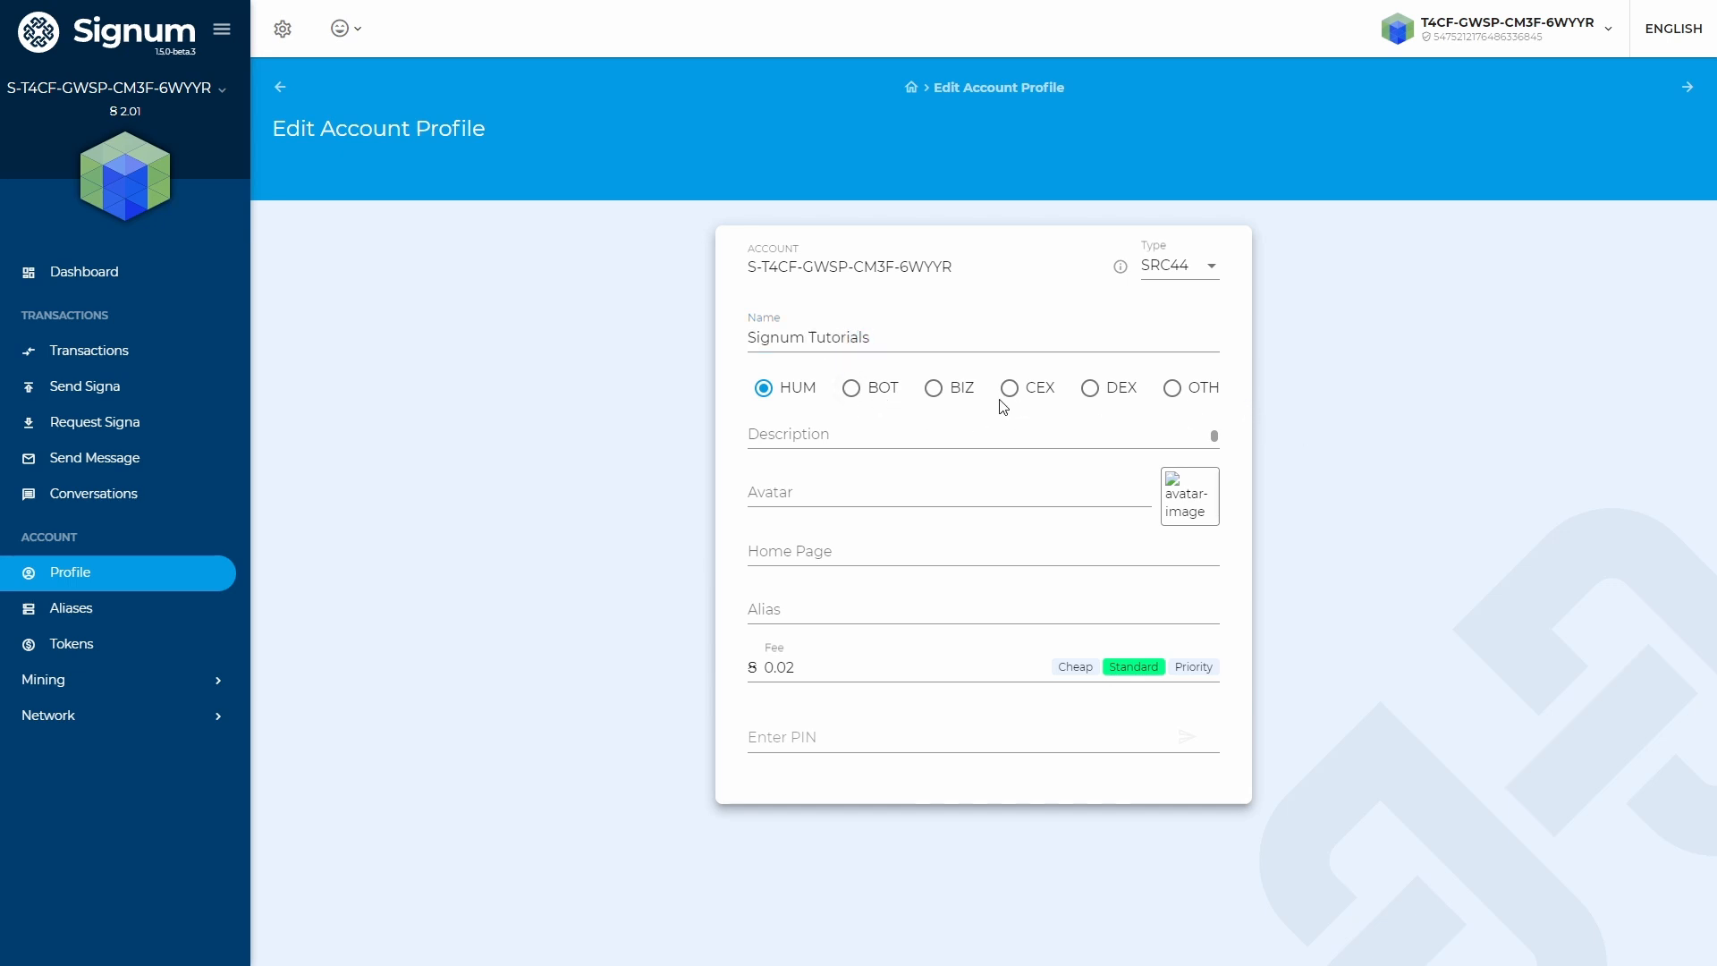
click(933, 387)
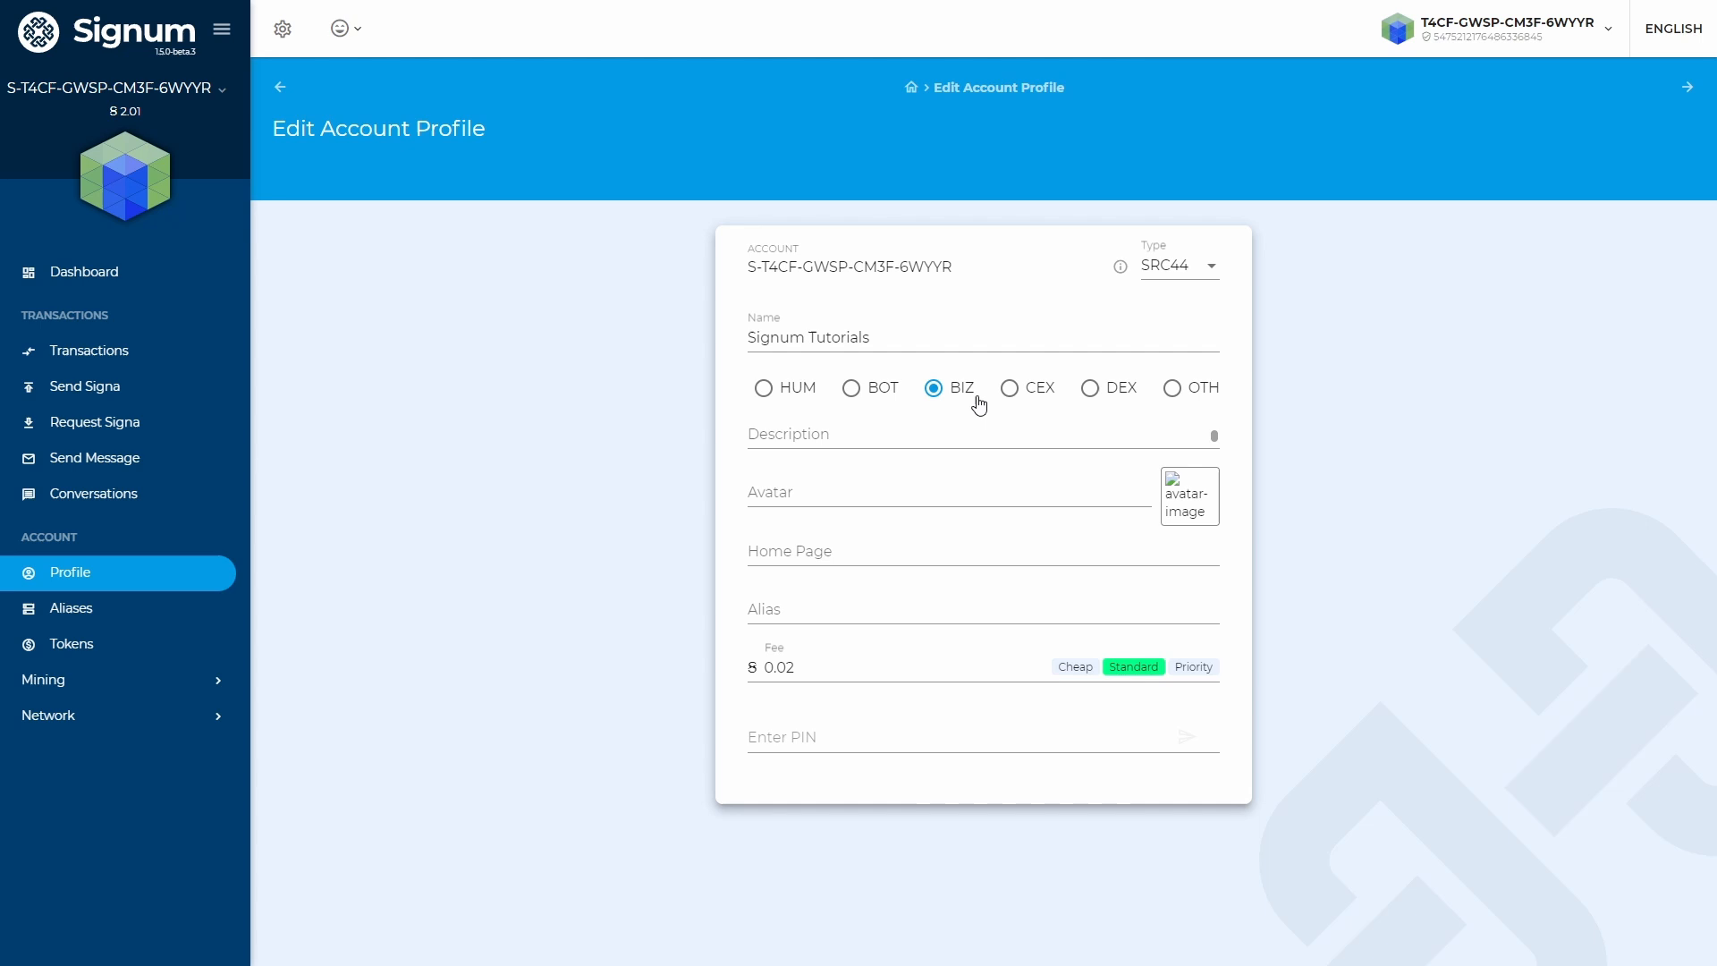
click(1089, 388)
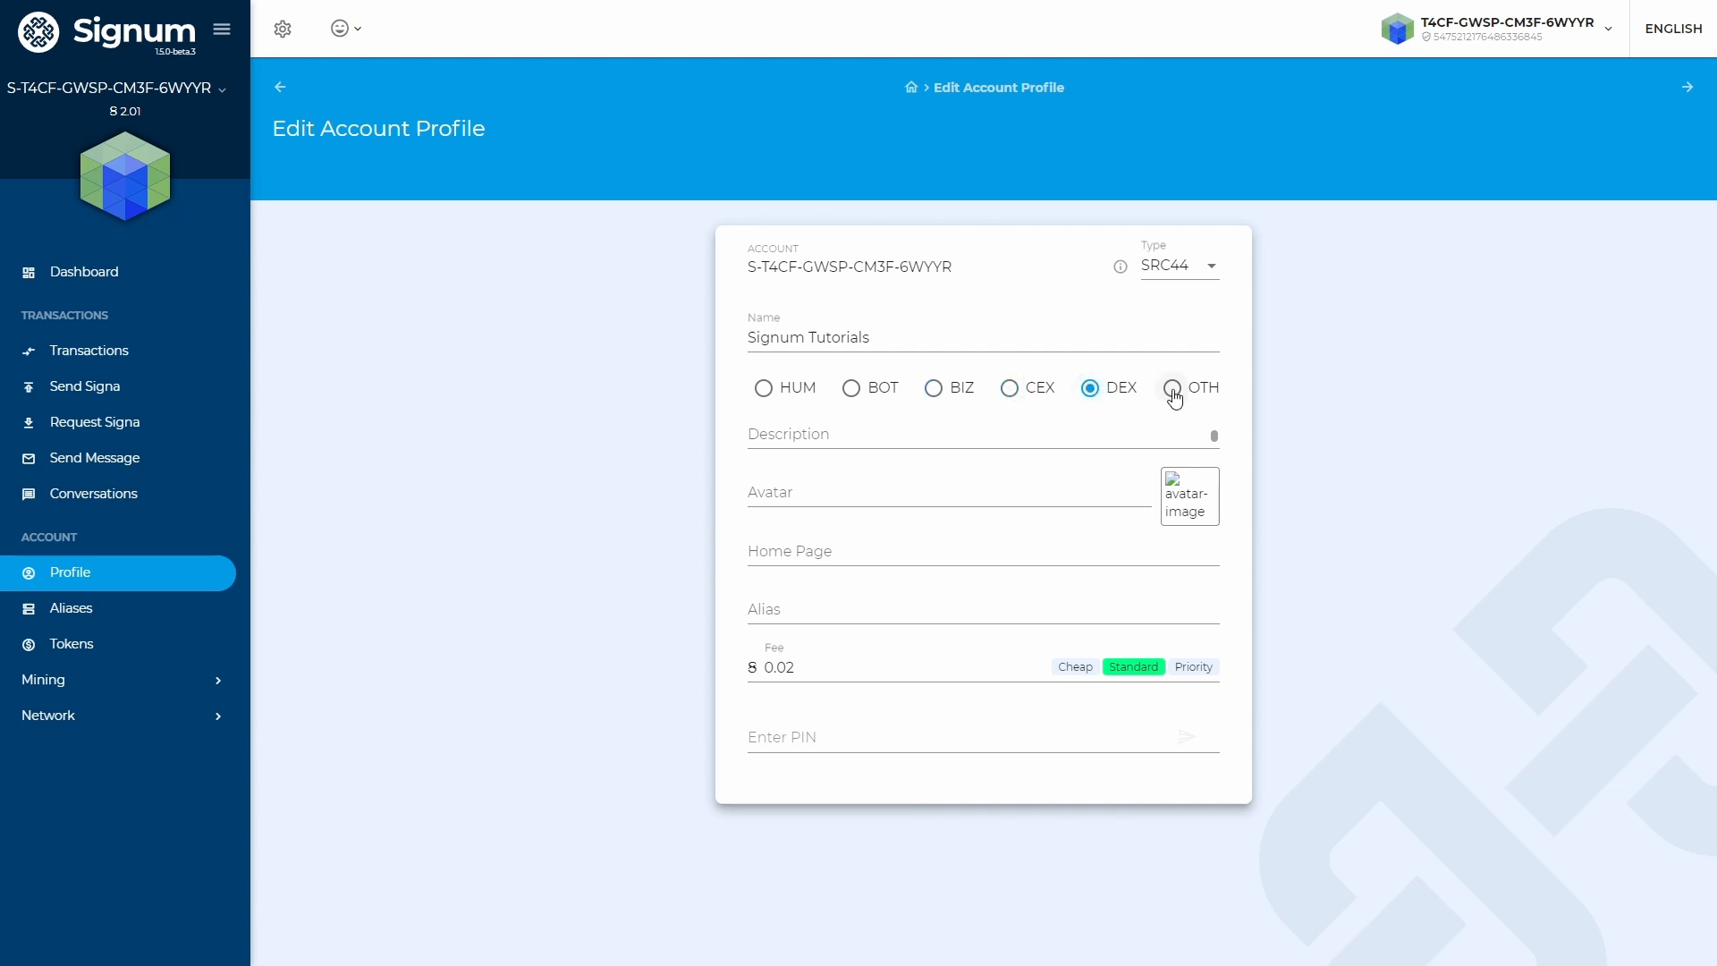
click(1172, 387)
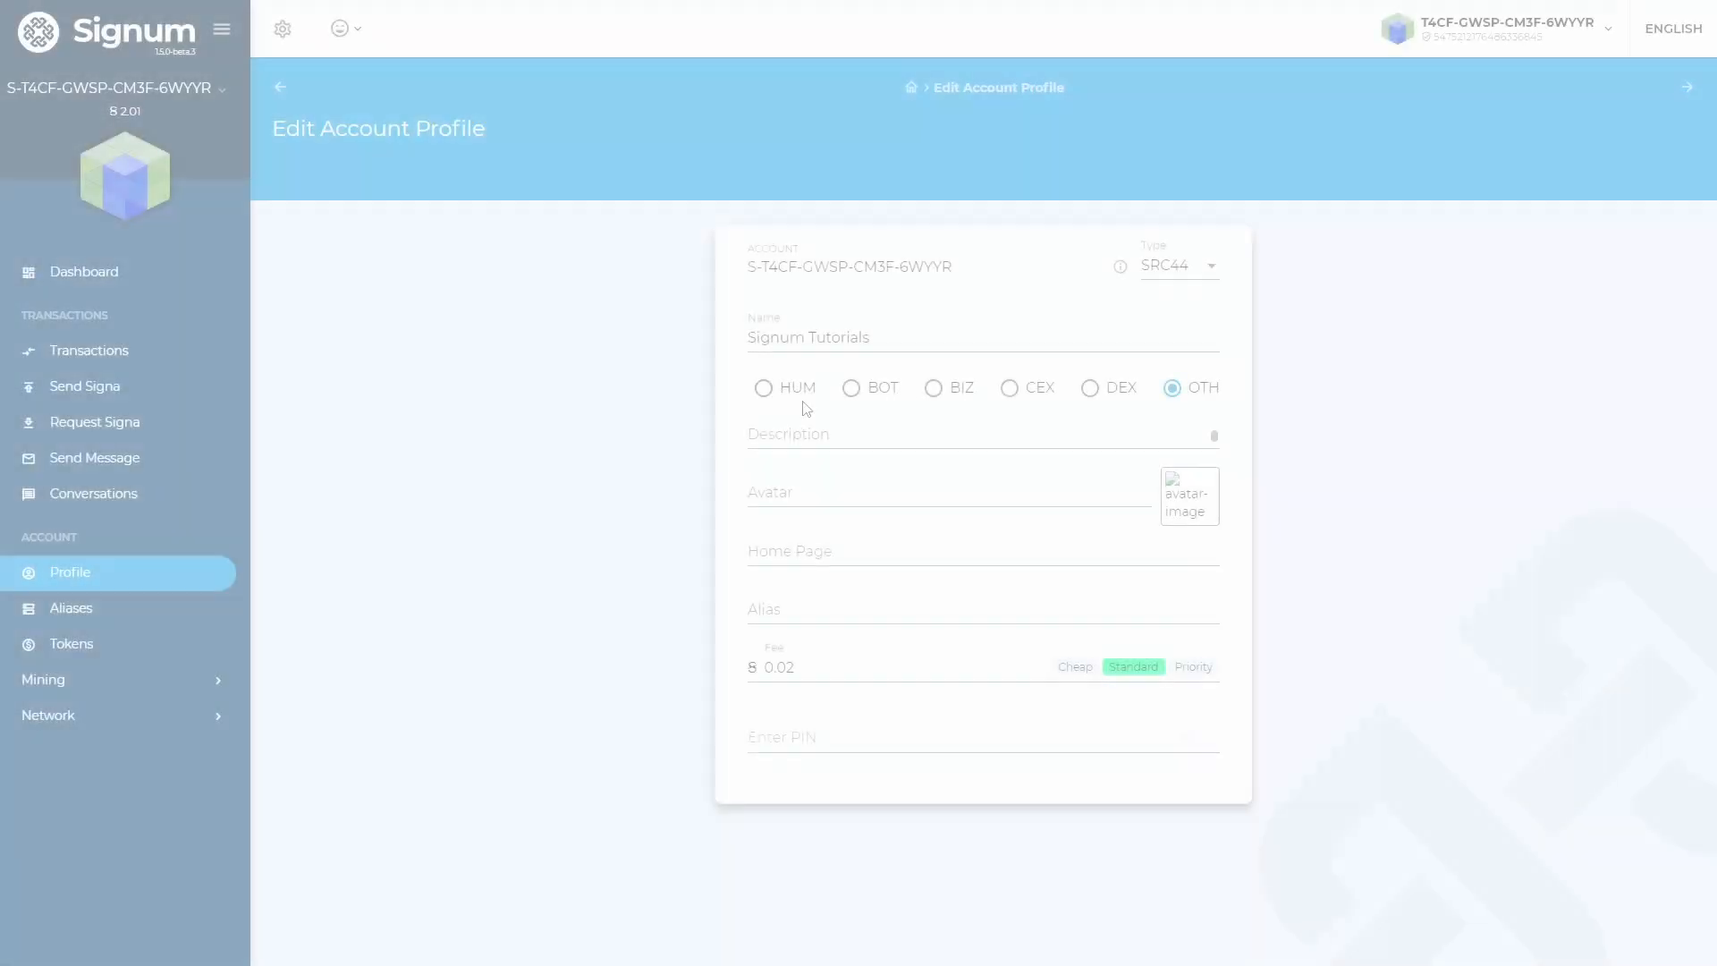
Switch account type to HUM and enter a description ending 'I am a Signum Contributor!'
click(764, 388)
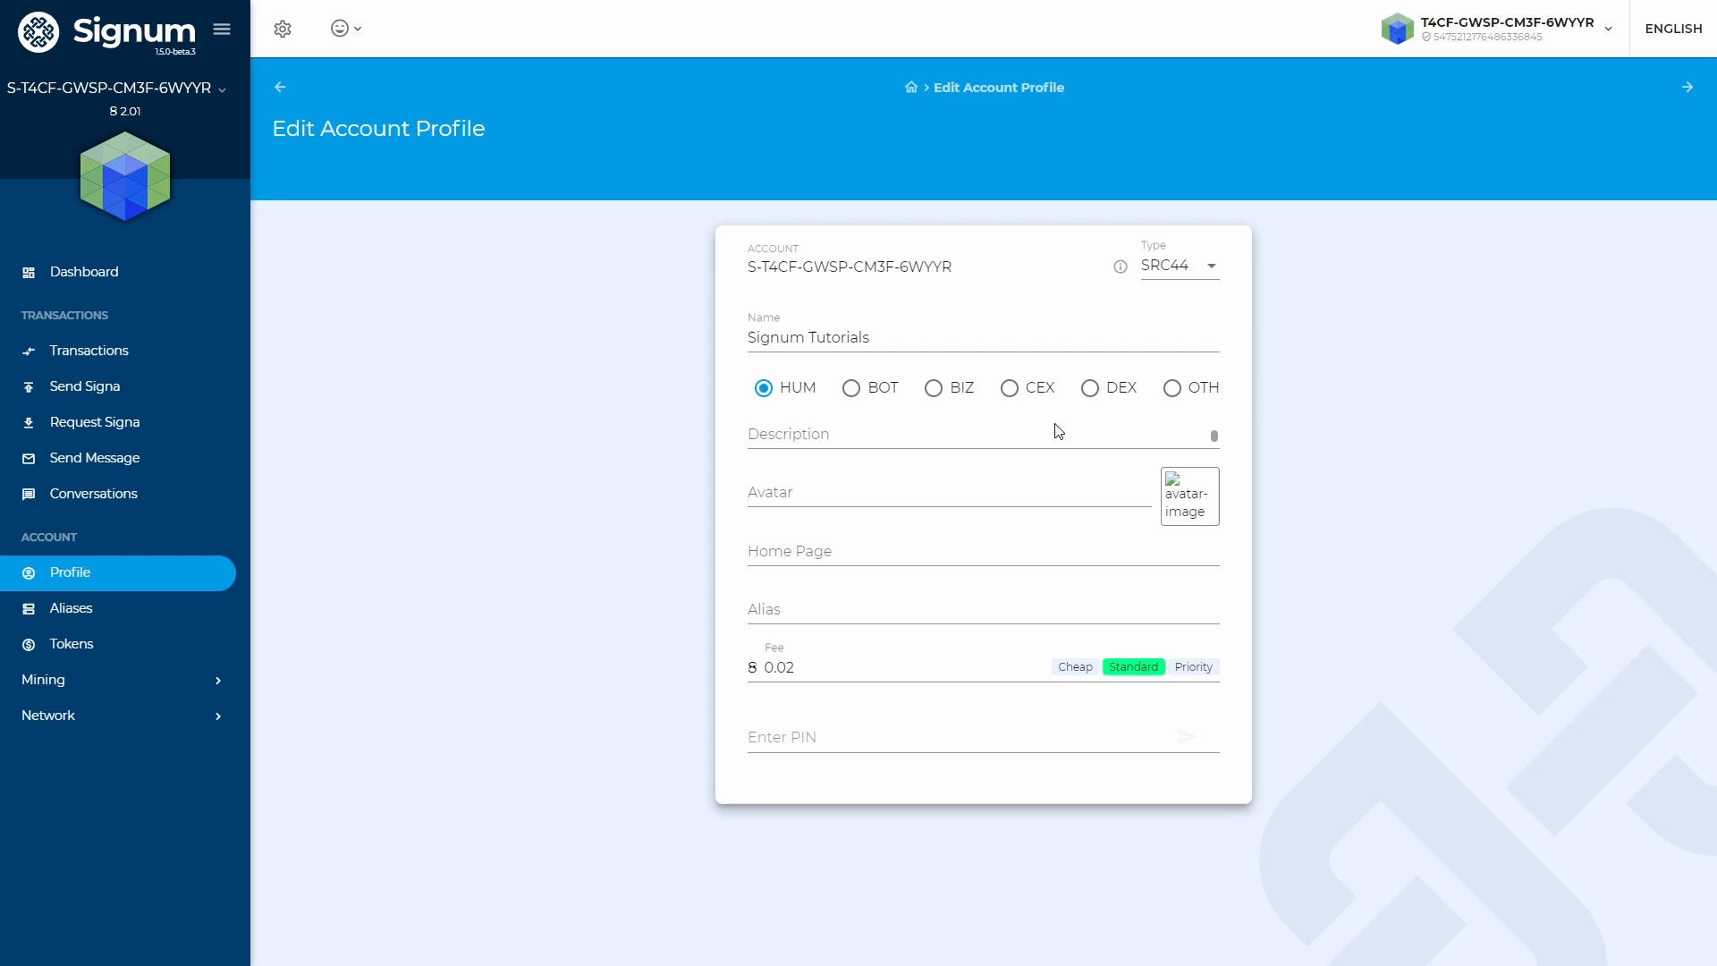
mouse_move(1218, 433)
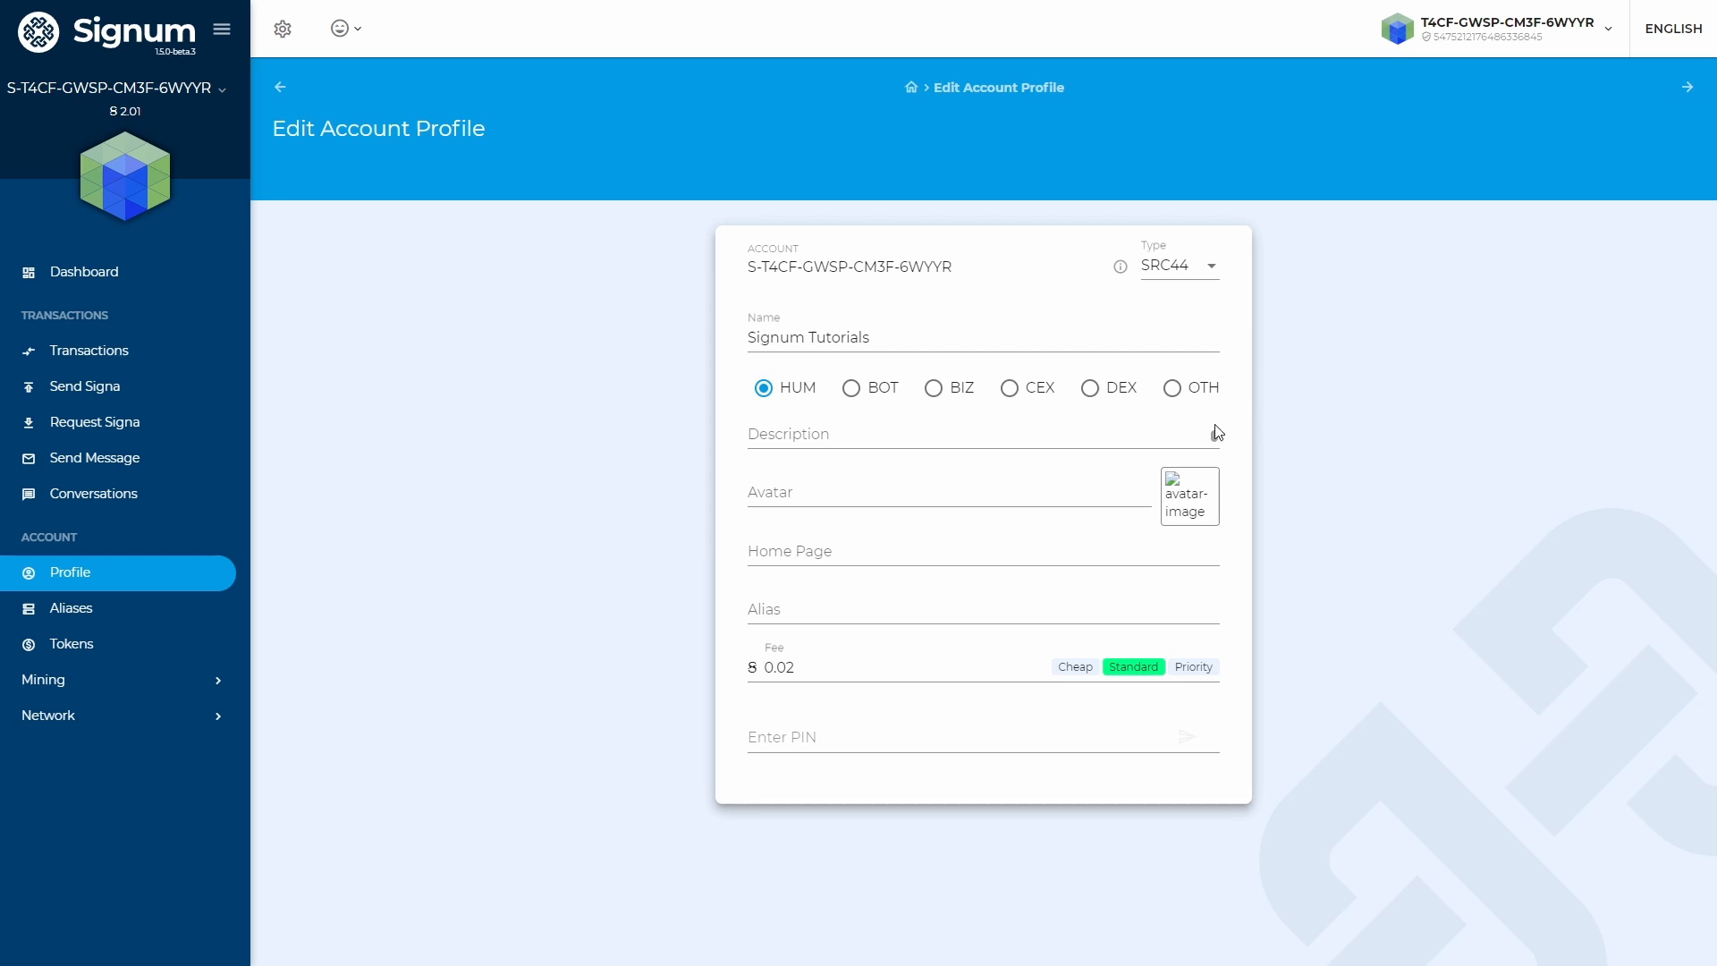
text(Hello World)
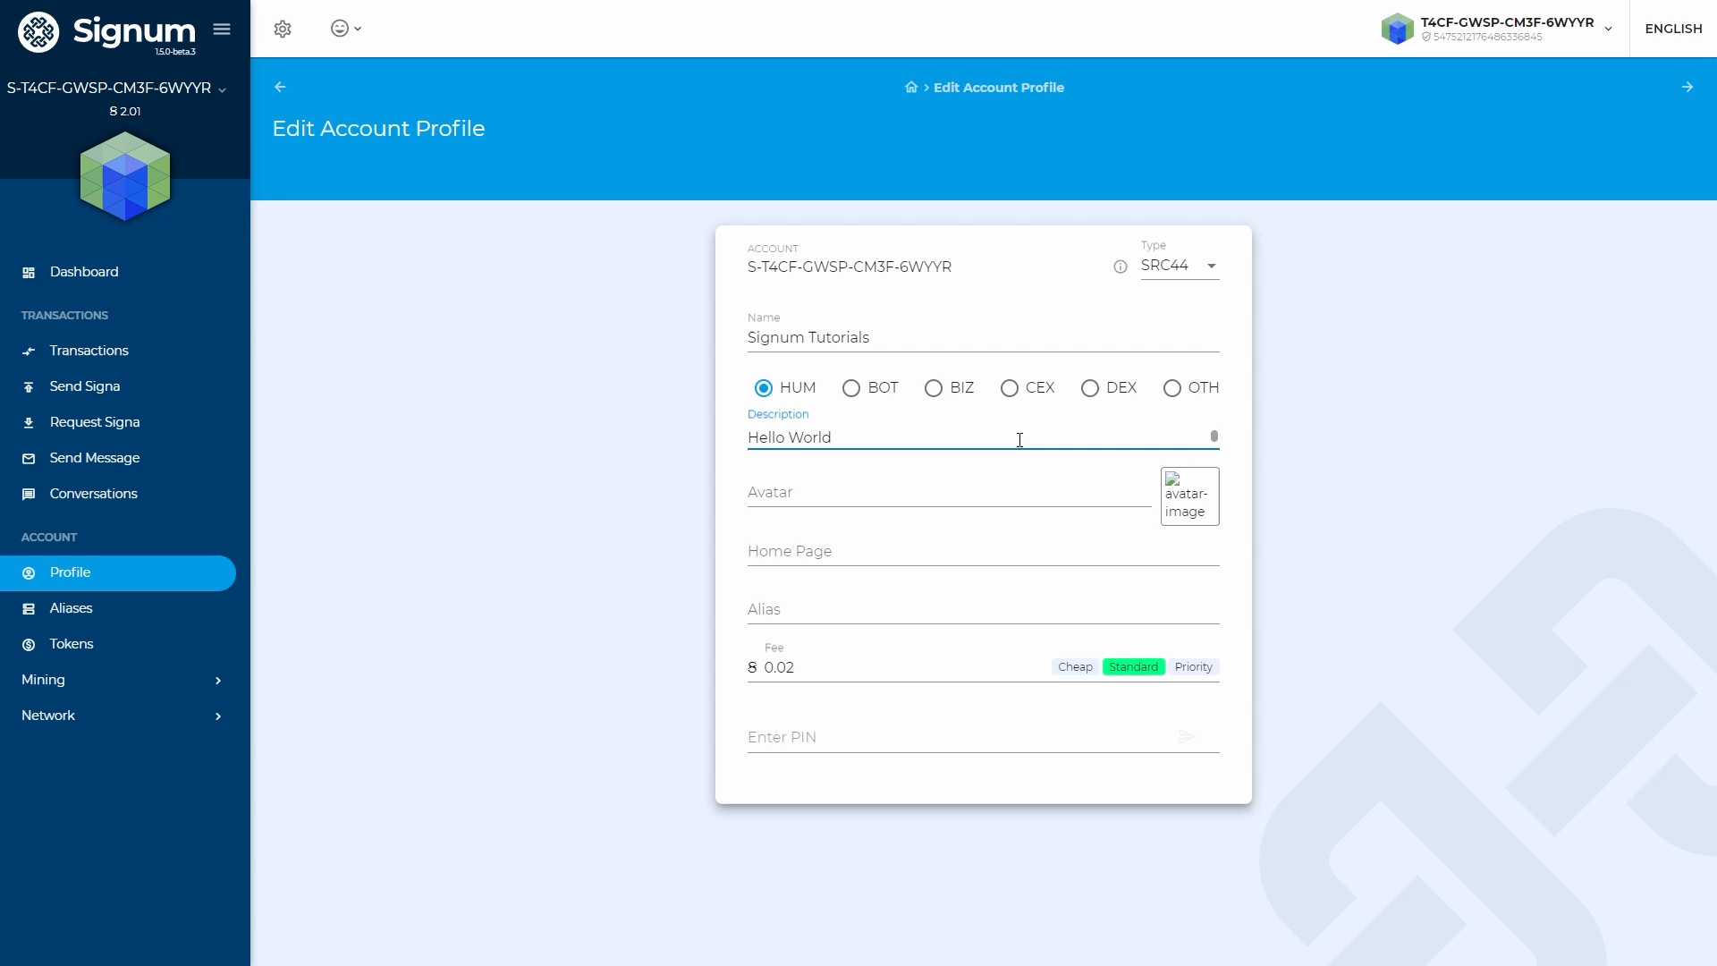
text(I am a Signum Contributor!)
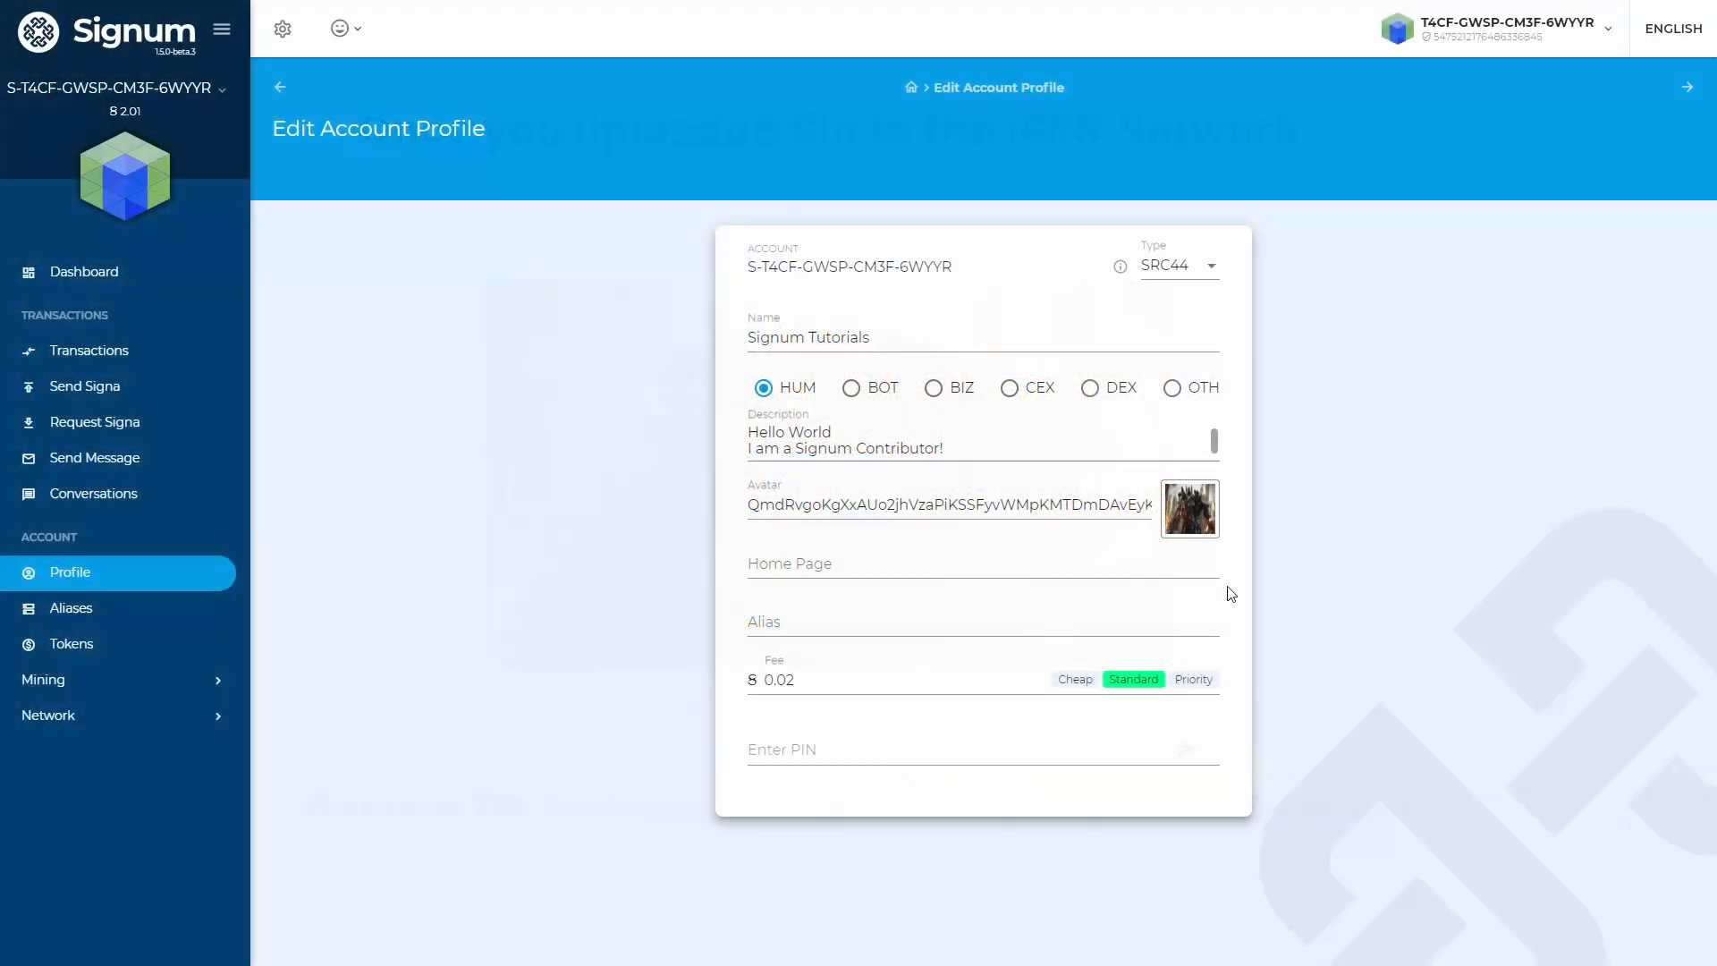
click(980, 562)
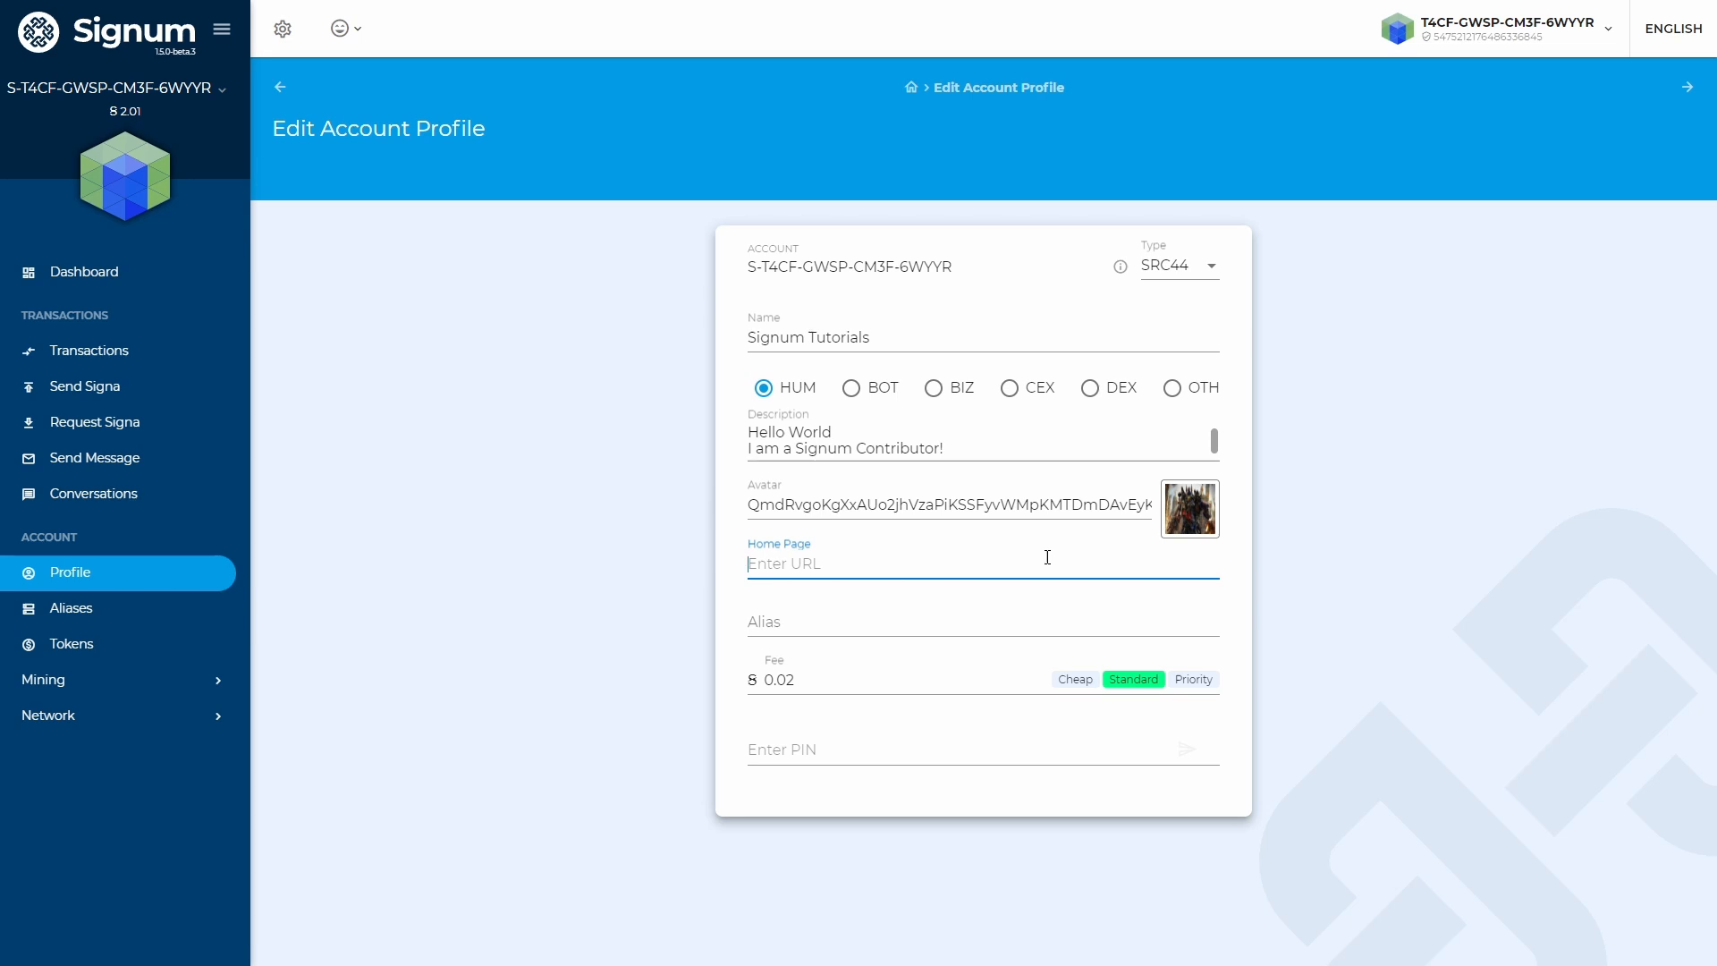
text(https://signum.network/)
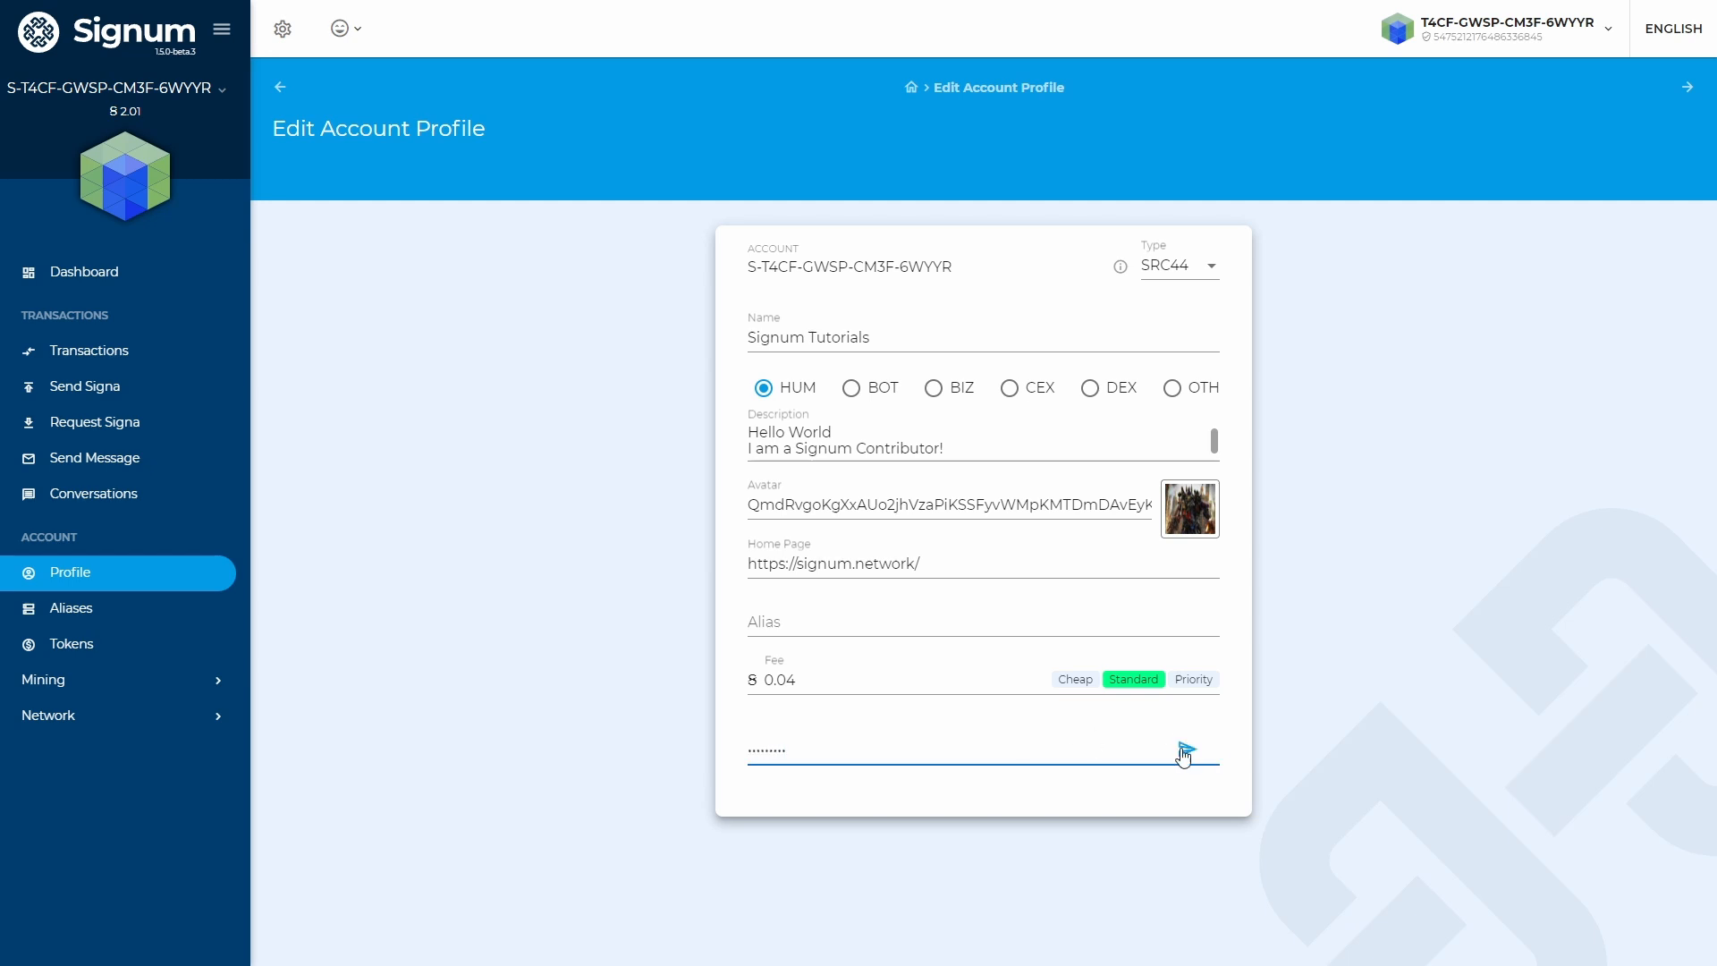
click(1185, 750)
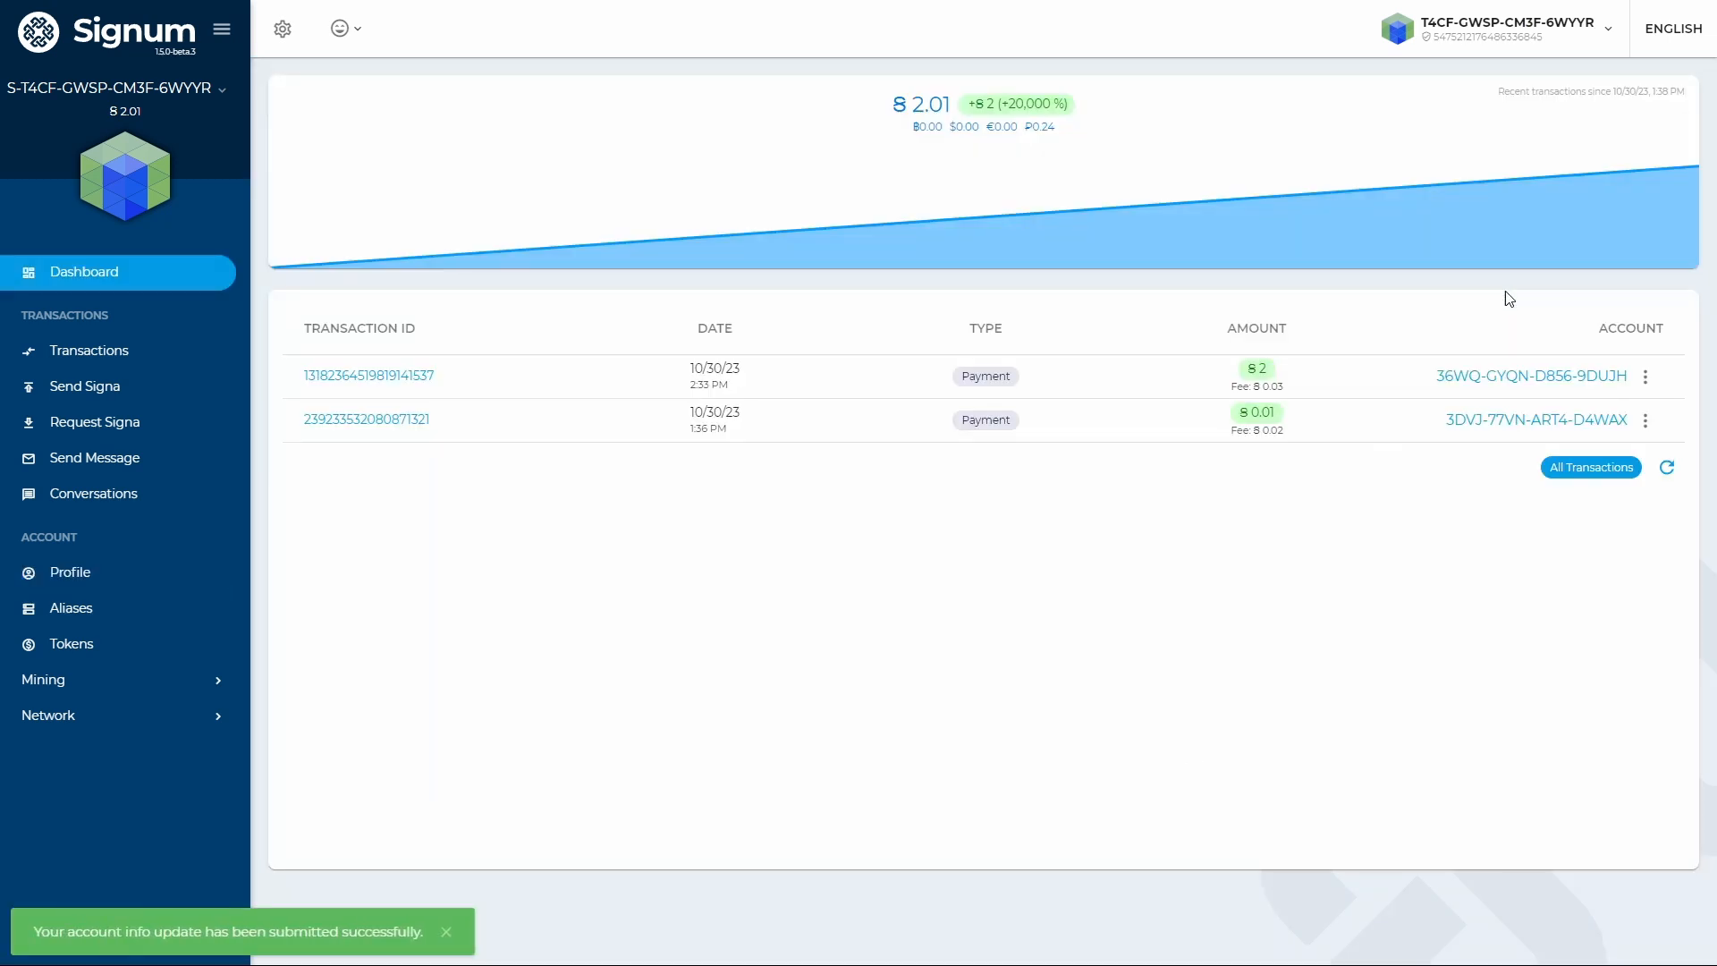
mouse_move(1212, 565)
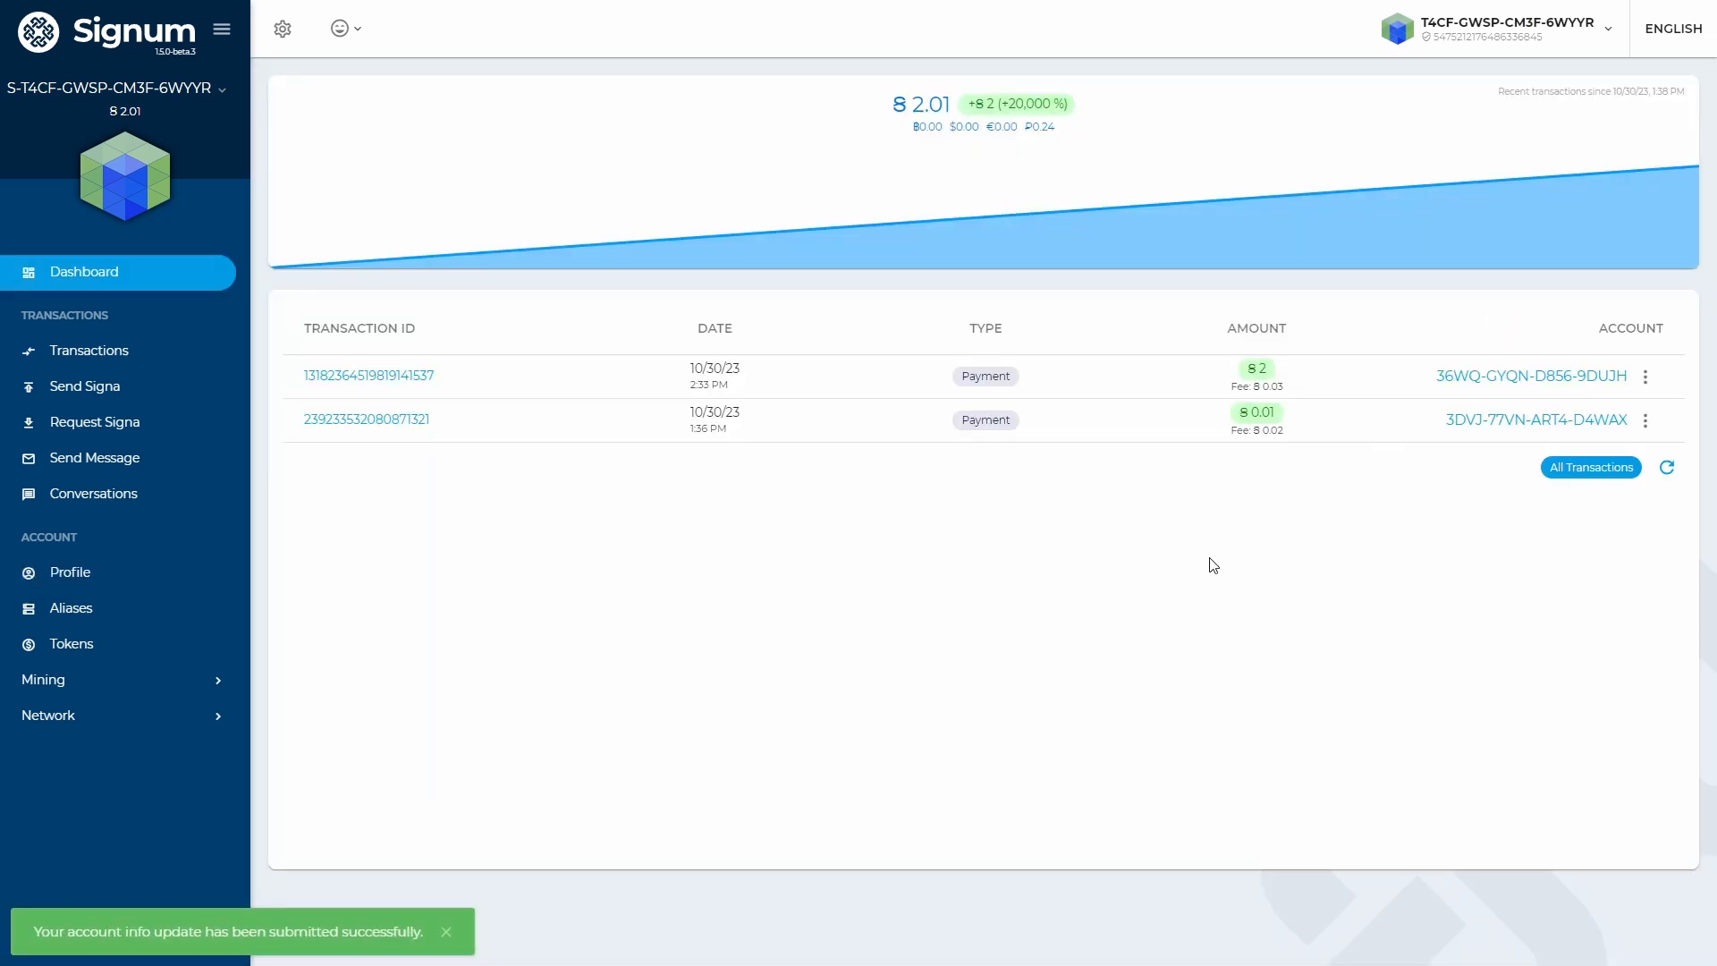